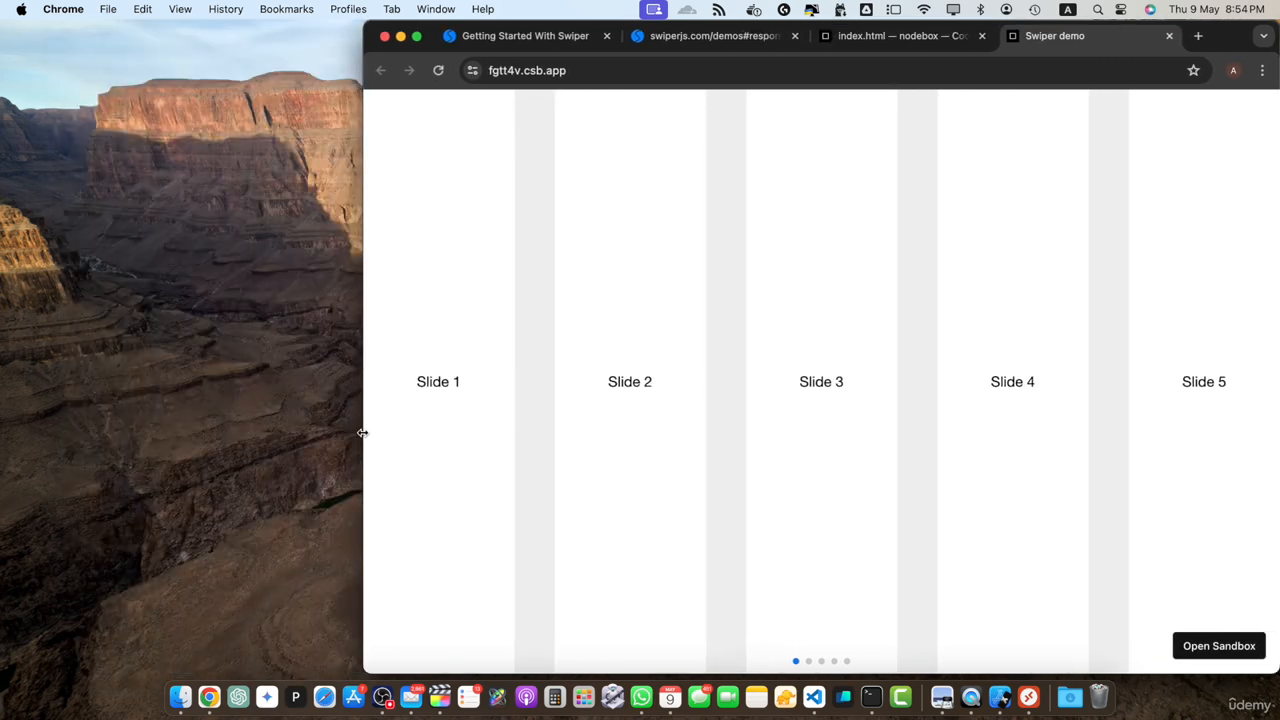
- Show the responsive demo with five slides, then switch to the swiperjs.com homepage tab
left_click(700, 35)
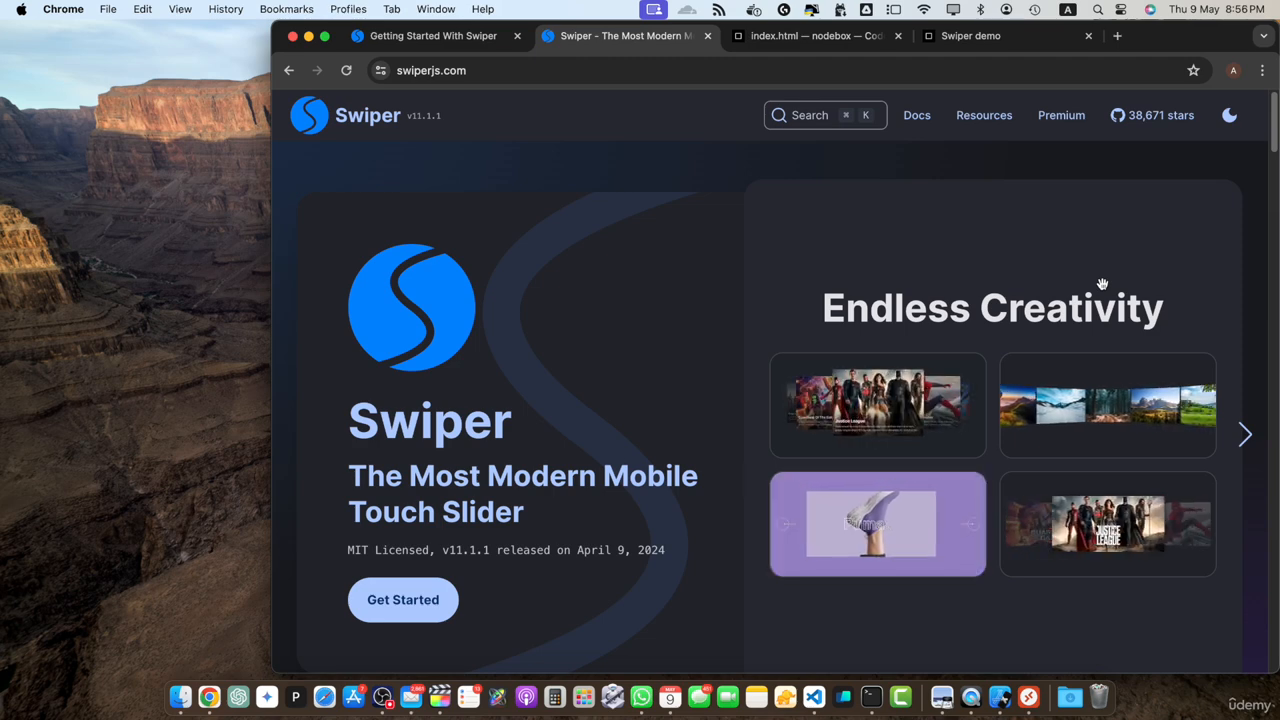
- Scroll the Swiper API Parameters docs past setWrapperSize, shortSwipes, simulateTouch and slideActiveClass
scroll("down", 3)
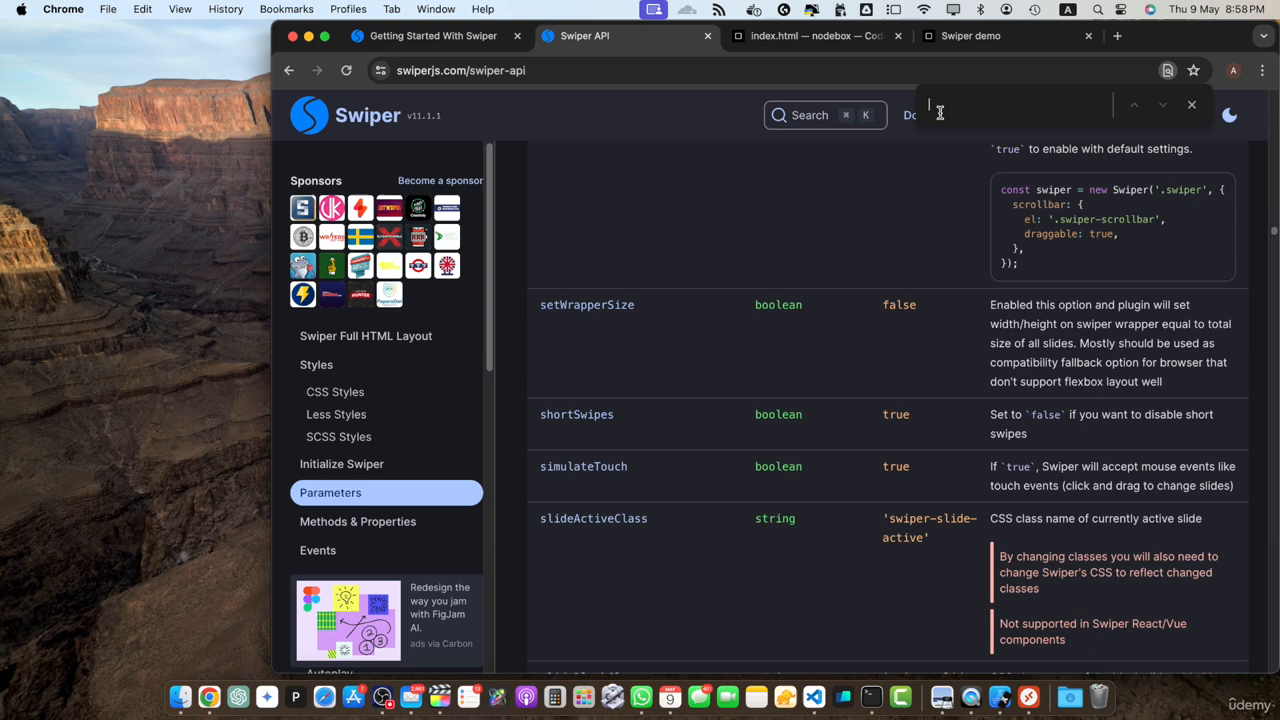
- Open the Lazy Loading module docs covering loading="lazy" and the preloader element
left_click(340, 407)
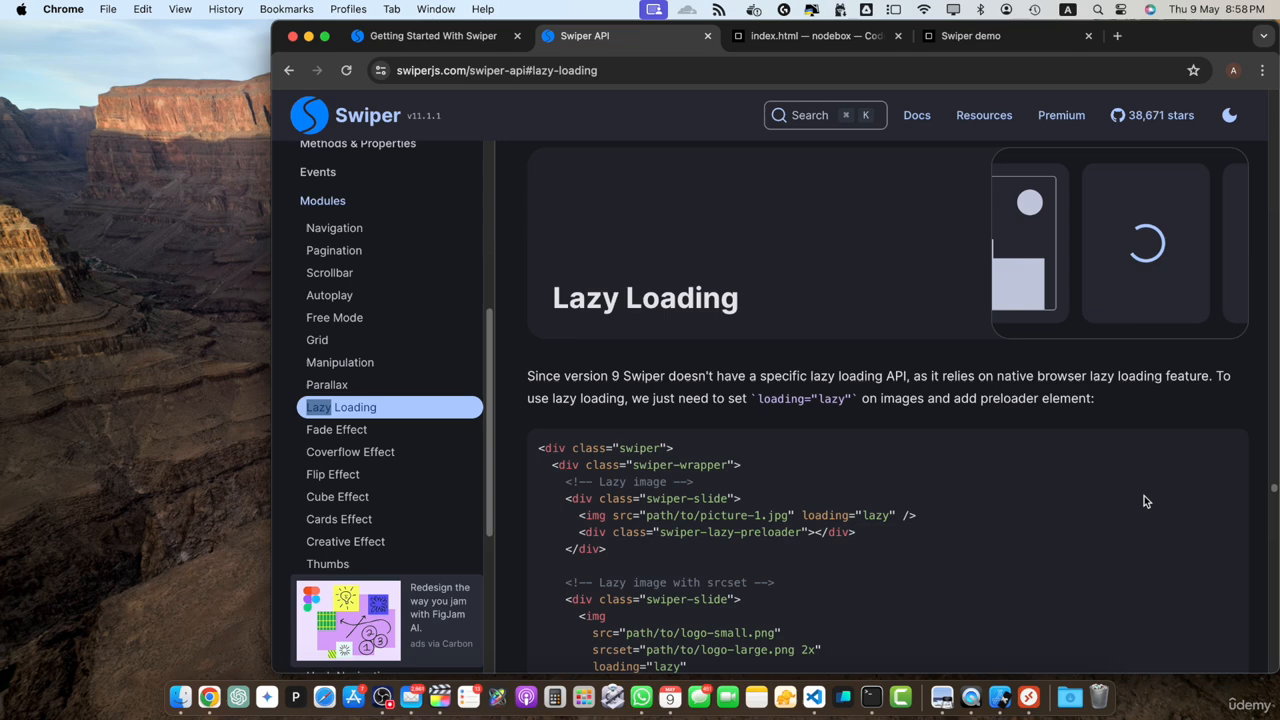
- Open the Accessibility (a11y) module parameters, then go back to the Swiper homepage via the logo
left_click(356, 434)
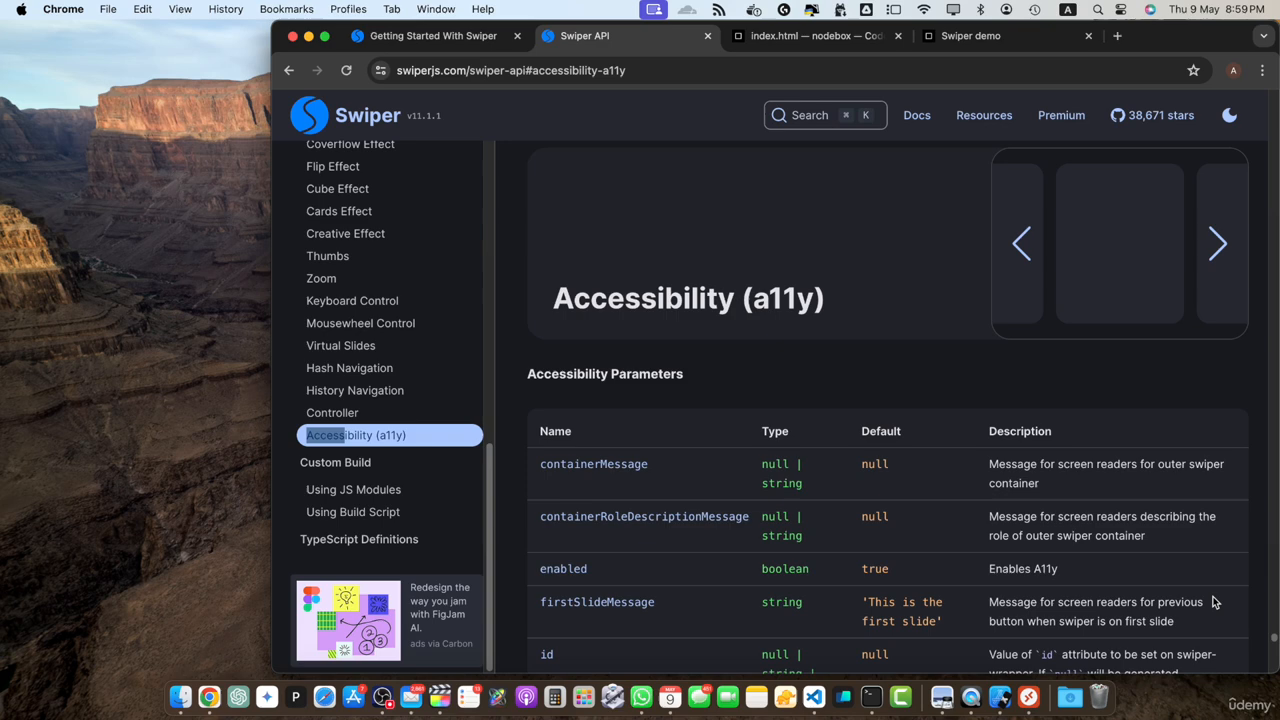
mouse_move(1021, 243)
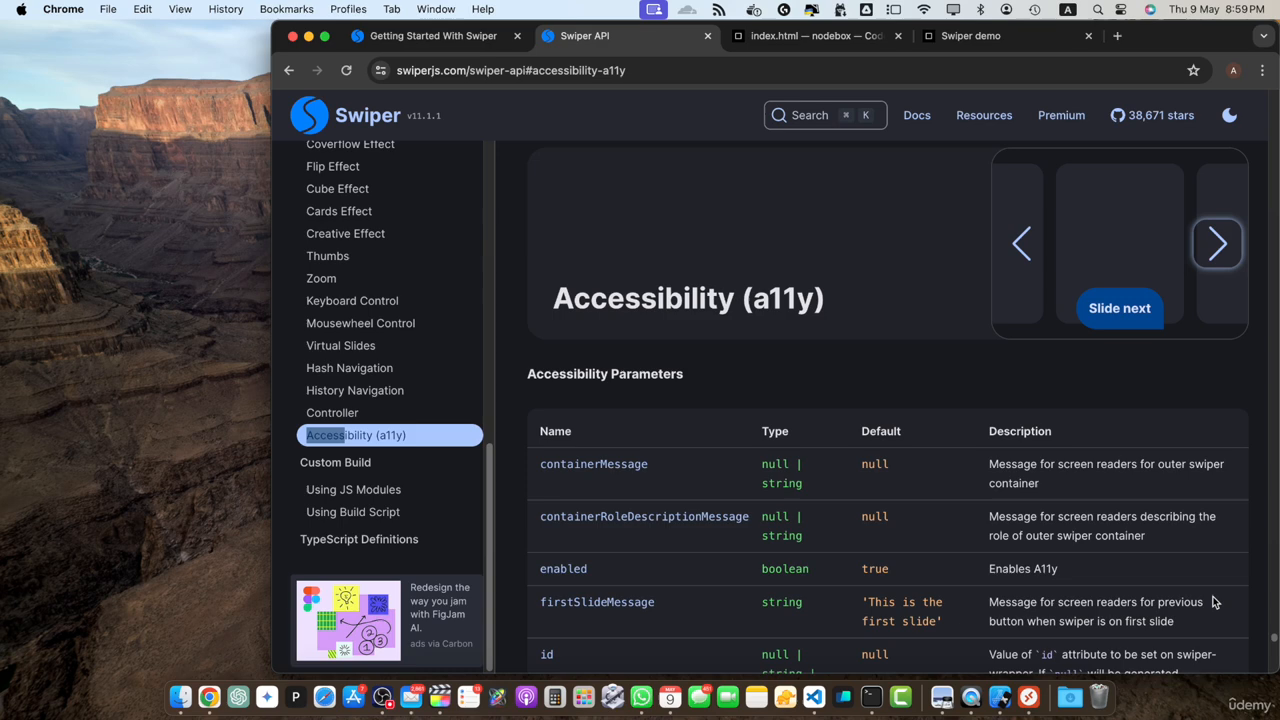
left_click(345, 115)
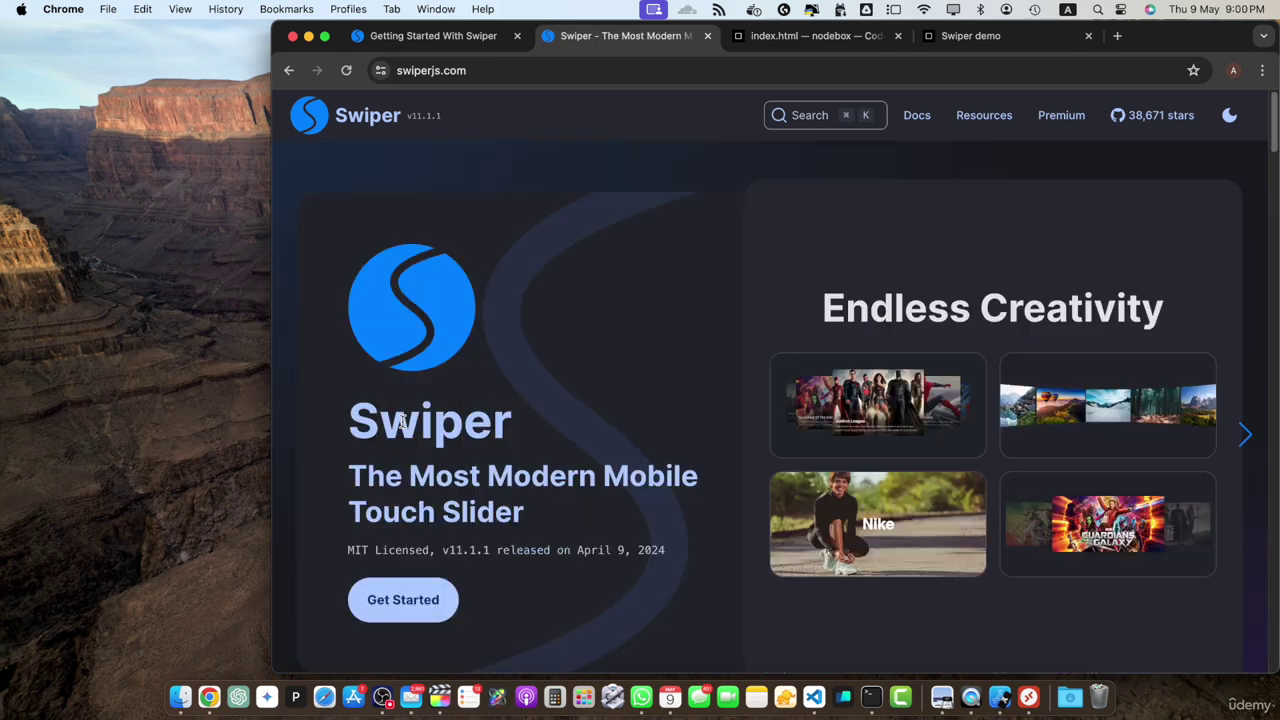